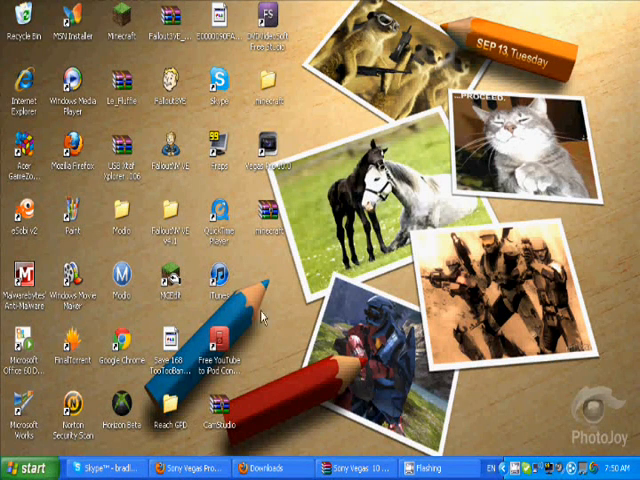
mouse_move(583, 193)
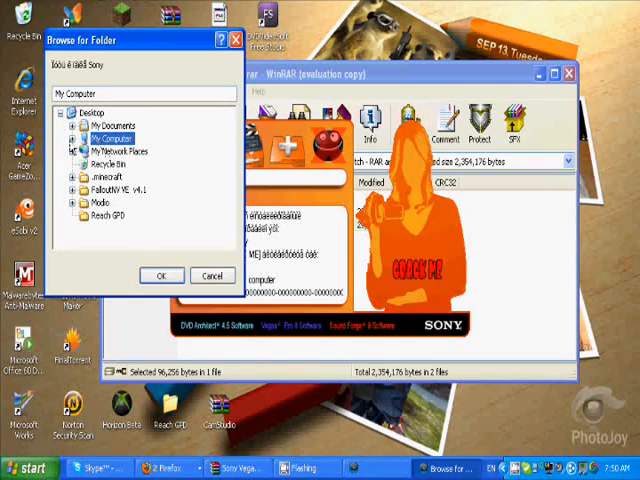
Select Program Files\Sony as the patch's destination folder and let the patch run.
click(82, 137)
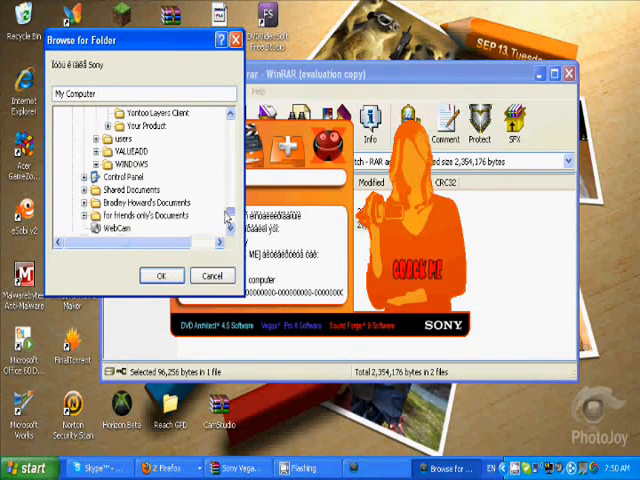
scroll(down, 3)
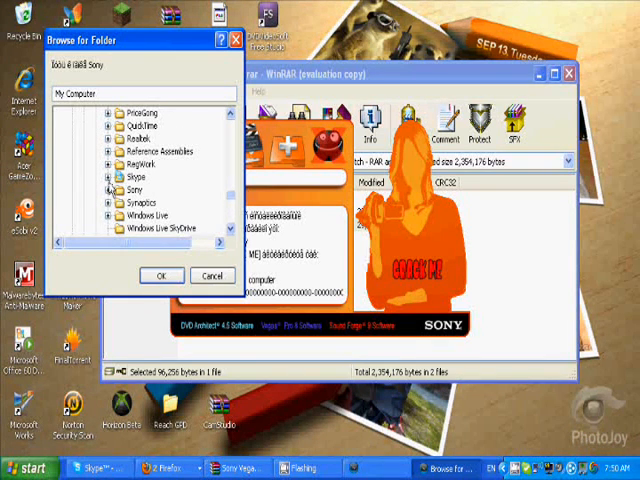
click(164, 214)
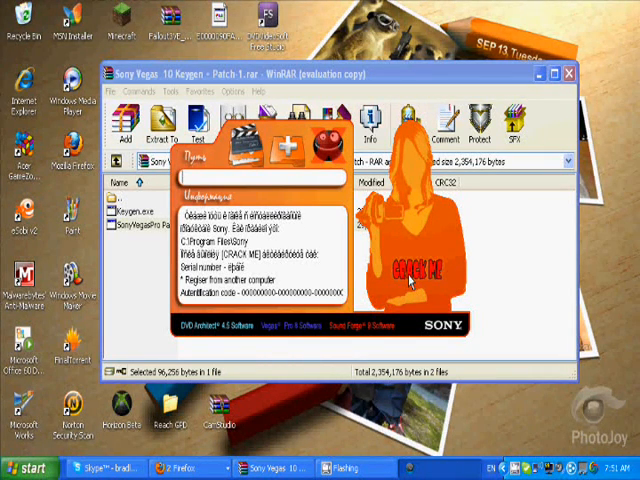
mouse_move(411, 285)
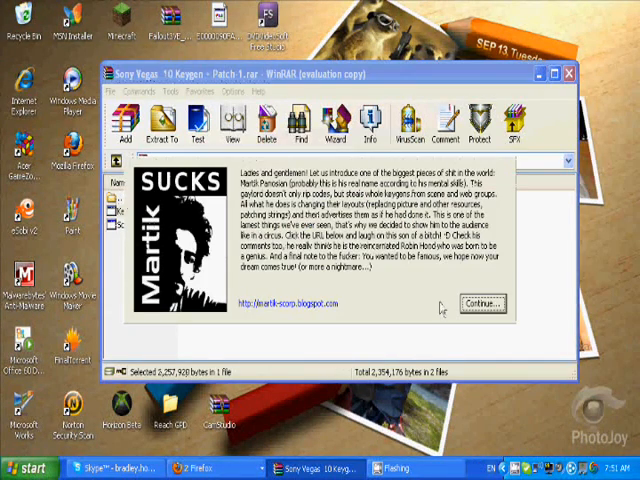
Dismiss the patch message and generate a Vegas Pro 9.0 (32 and 64 bit) Series serial and activation code.
click(479, 302)
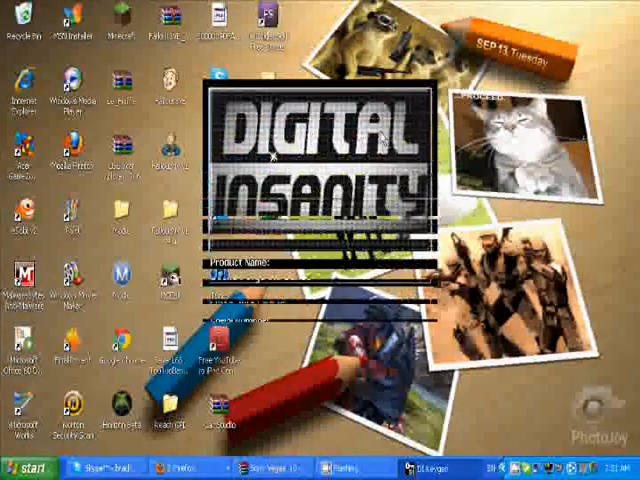
click(291, 387)
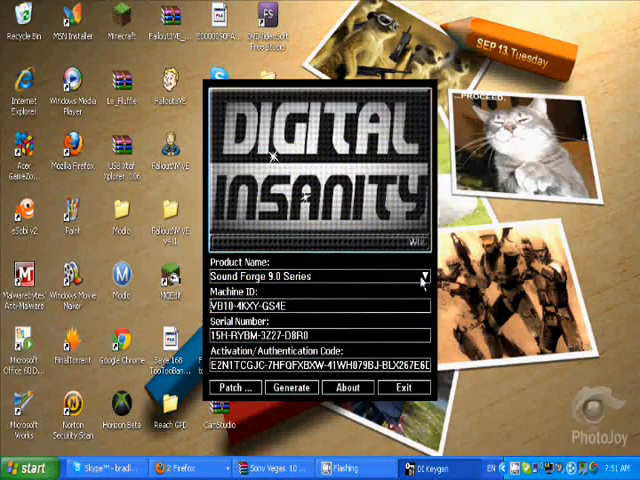
click(427, 276)
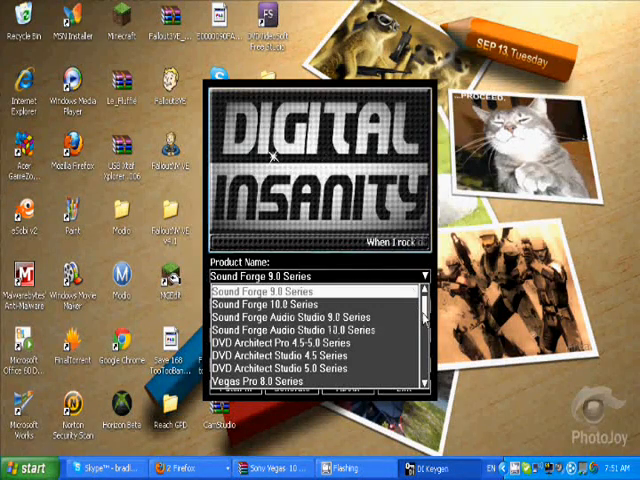
scroll(down, 3)
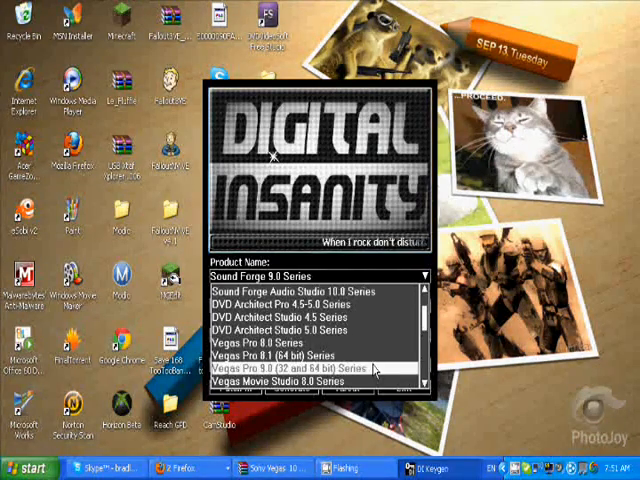
click(292, 367)
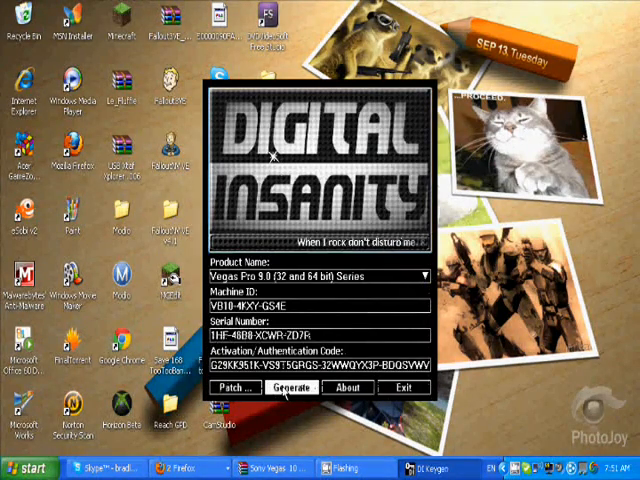
click(289, 387)
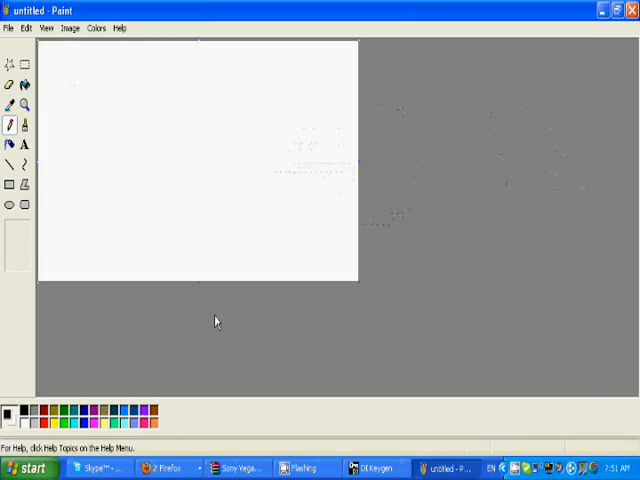
Sketch a registration window in Paint with a frame, two boxes, black button and scribbled text.
click(9, 165)
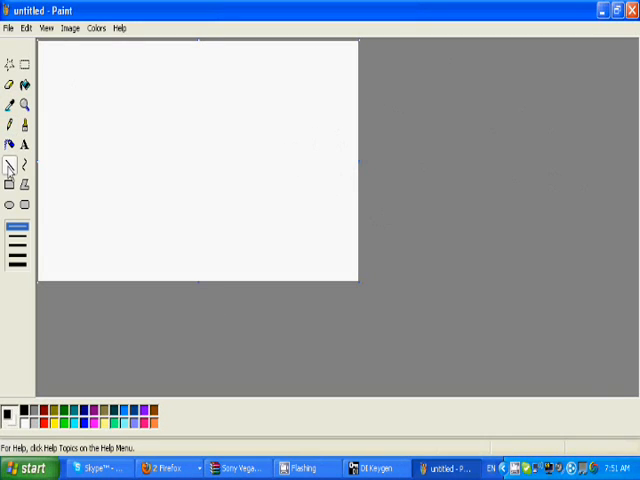
click(9, 189)
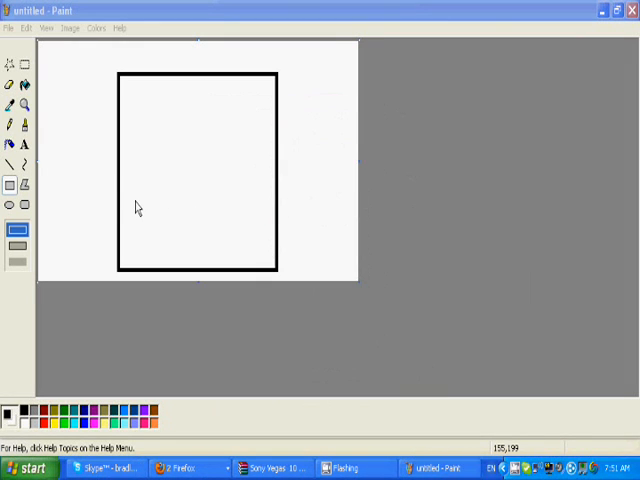
mouse_move(136, 225)
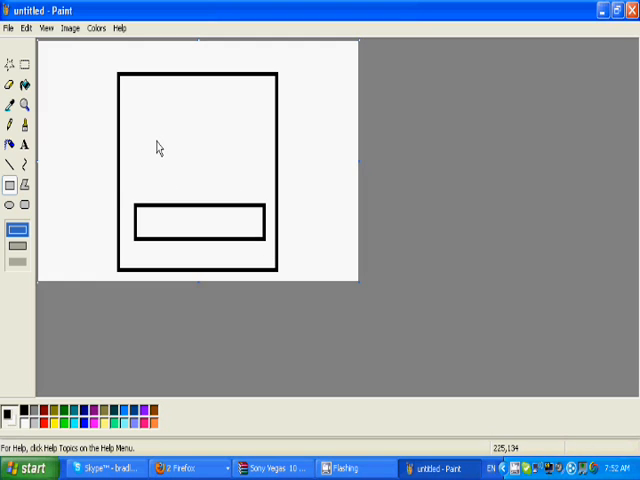
drag(150, 148, 228, 188)
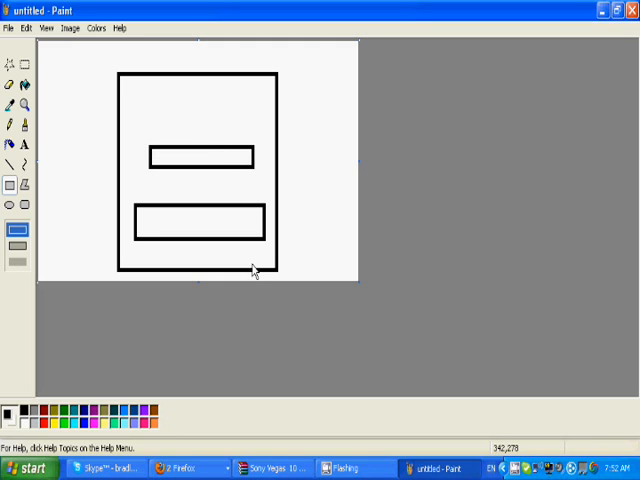
drag(243, 256, 268, 271)
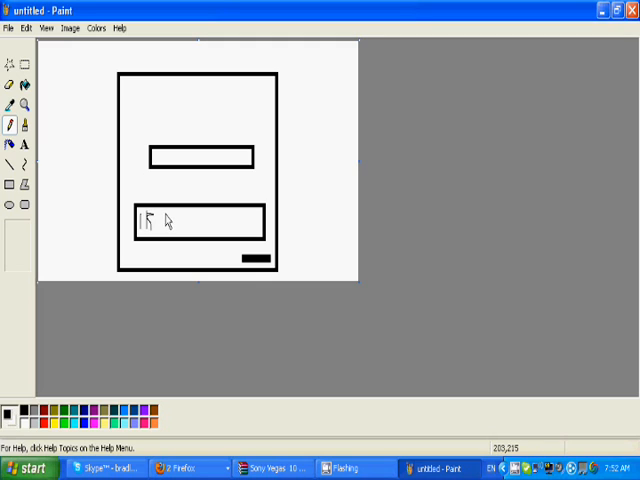
drag(155, 218, 165, 225)
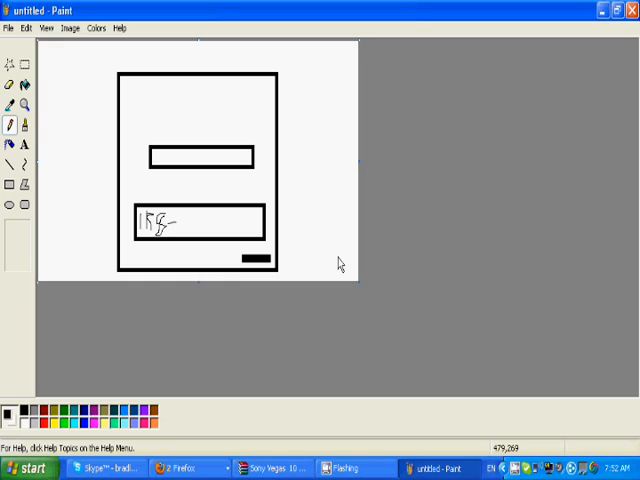
mouse_move(188, 194)
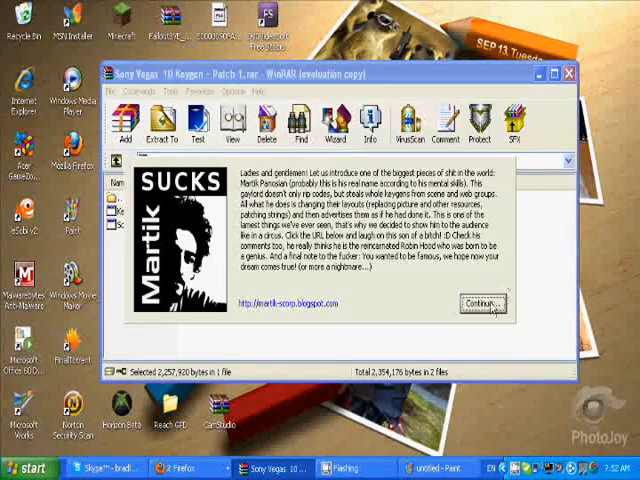
Dismiss the patch message, run Keygen.exe and select the Vegas Pro 9.0 activation code.
click(484, 303)
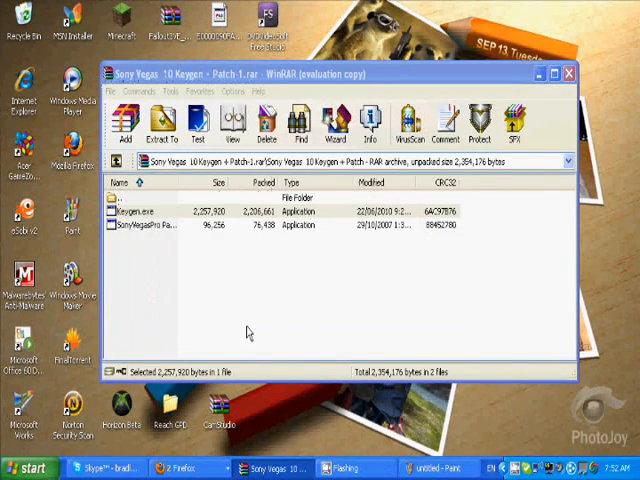
click(140, 211)
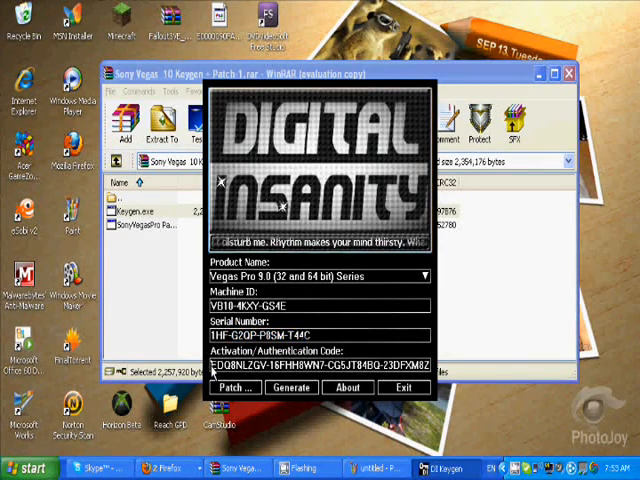
click(291, 387)
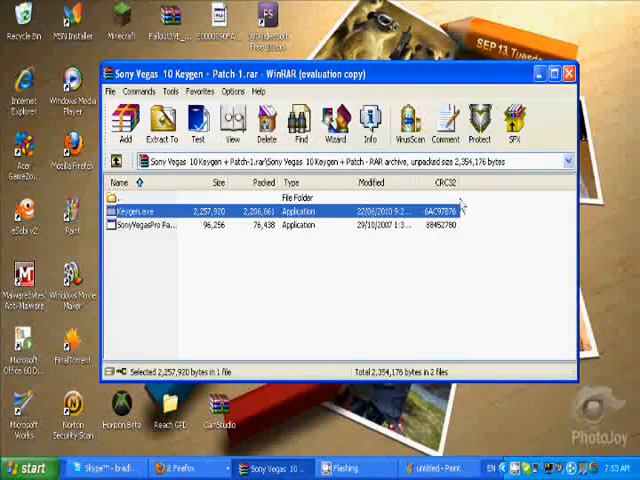
Launch Vegas Pro 10.0, discard the unsaved Paint sketch, and show the Explorer folder browser.
click(566, 73)
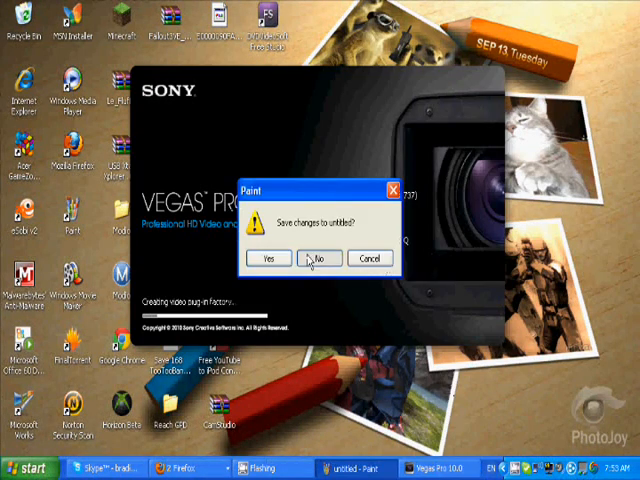
click(319, 258)
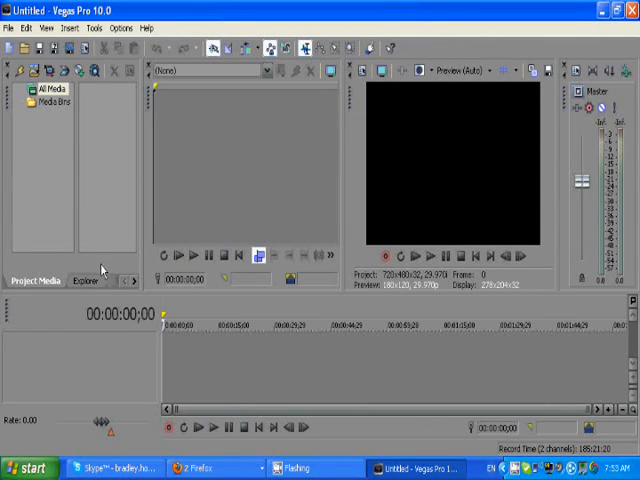
click(85, 281)
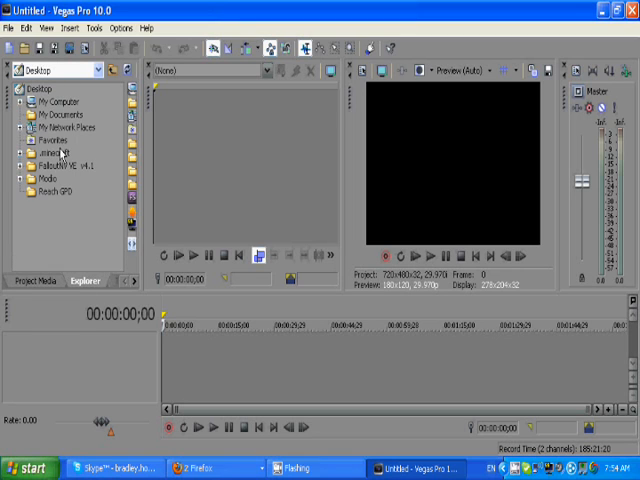